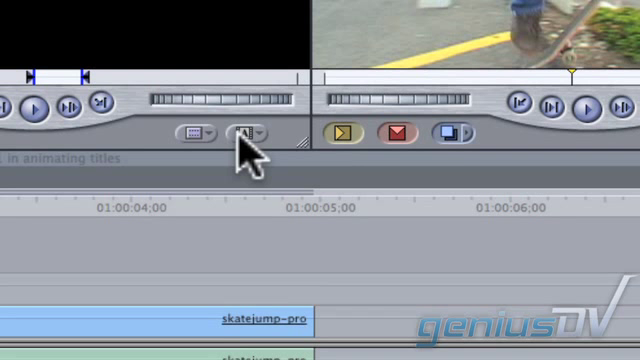
Open the Title 3D text entry and style window from the Controls tab
click(248, 132)
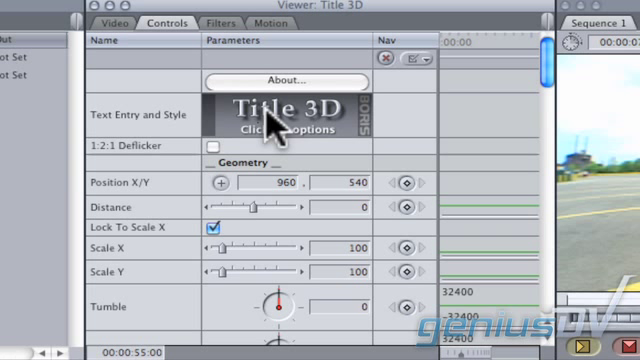
click(288, 114)
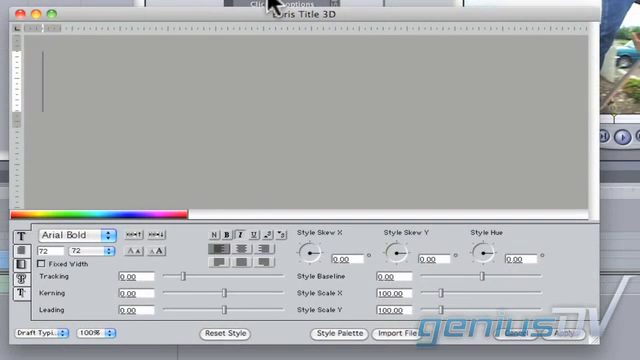
Enter 'Extreme Sports' as the title text
text(Extreme Spo)
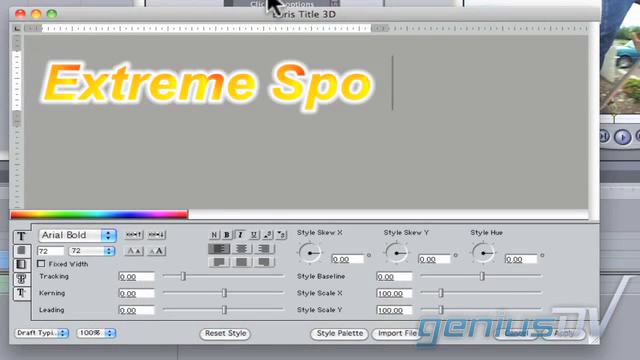
text(rts)
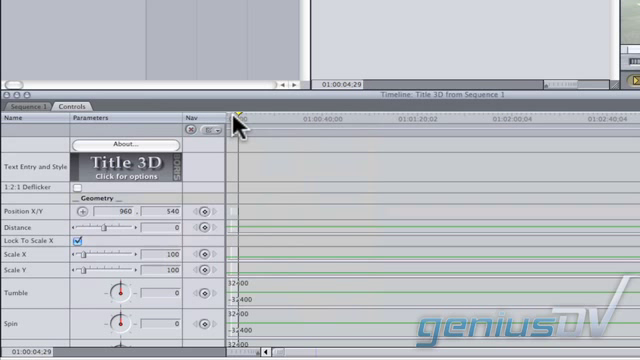
Zoom in twice on the Controls keyframe graph with Command-=
key(cmd+=)
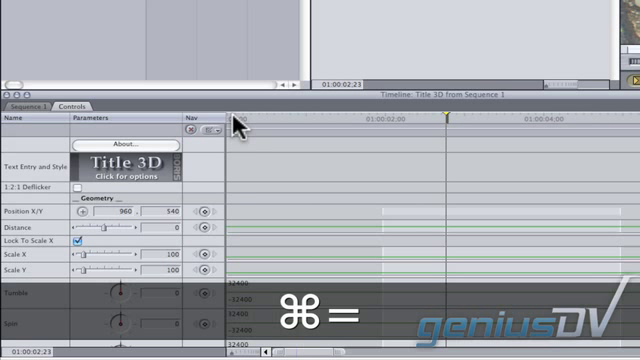
key(cmd+=)
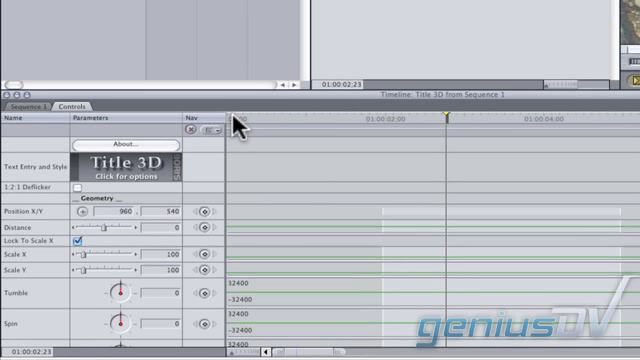
scroll(down, 3)
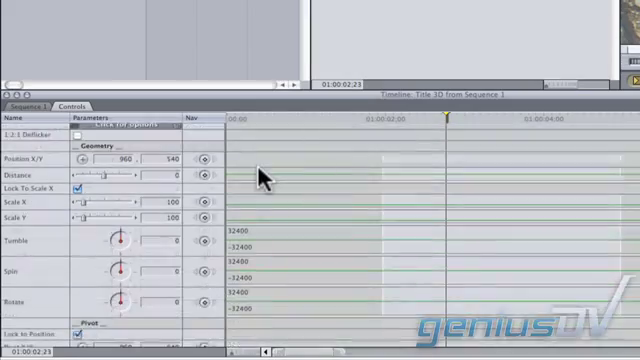
Scroll the Controls tab down to the Type On parameters
scroll(down, 3)
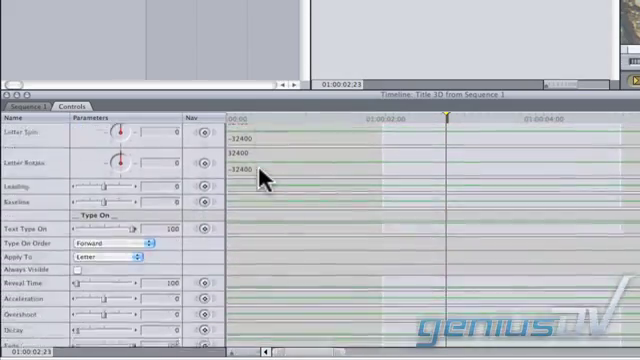
scroll(down, 3)
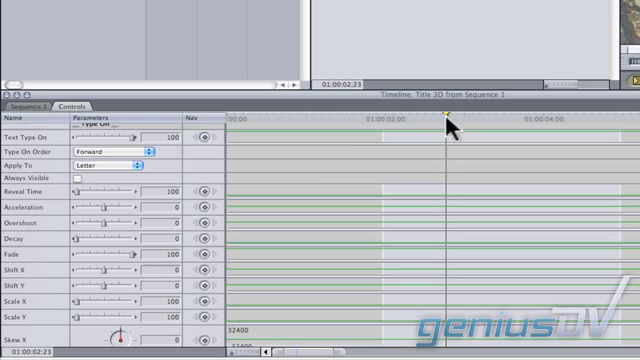
mouse_move(444, 124)
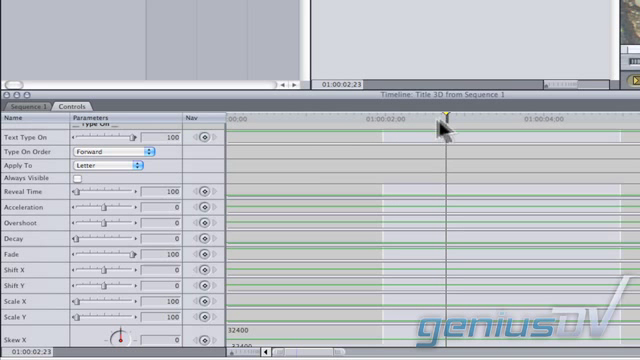
mouse_move(264, 176)
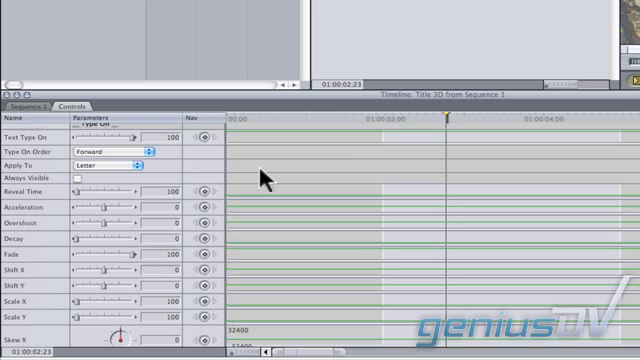